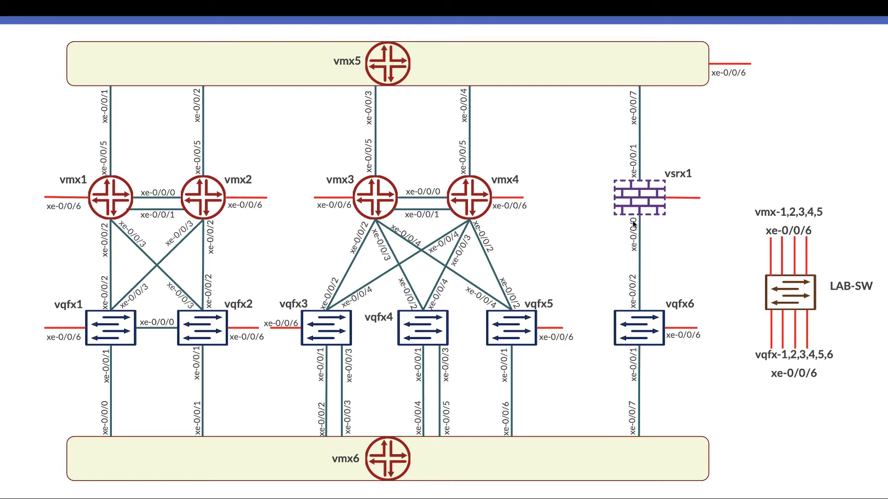
pyautogui.moveTo(430, 99)
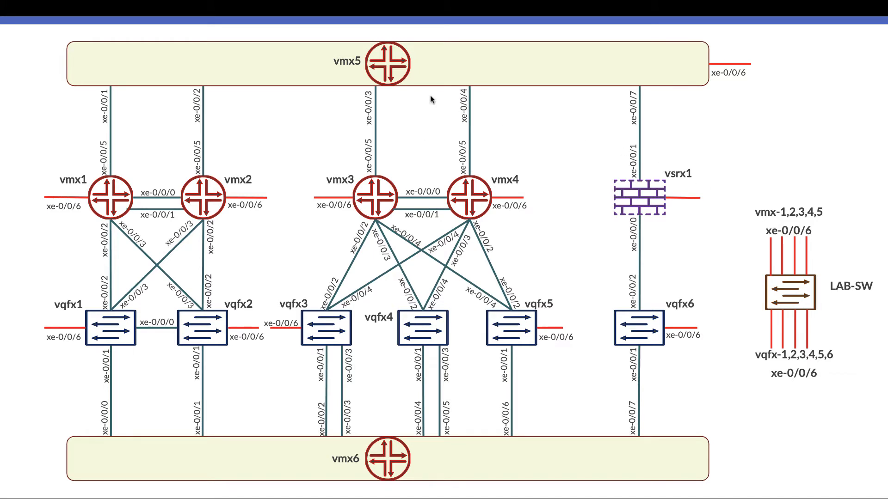